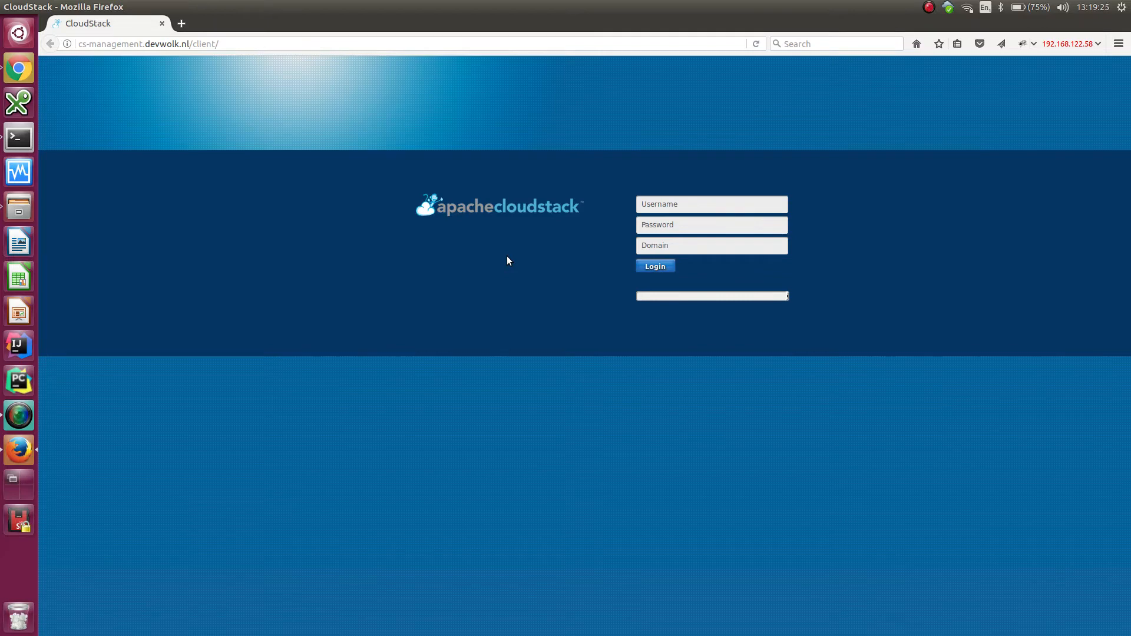
- Sign in to CloudStack as admin and go to the Instances list
click(711, 204)
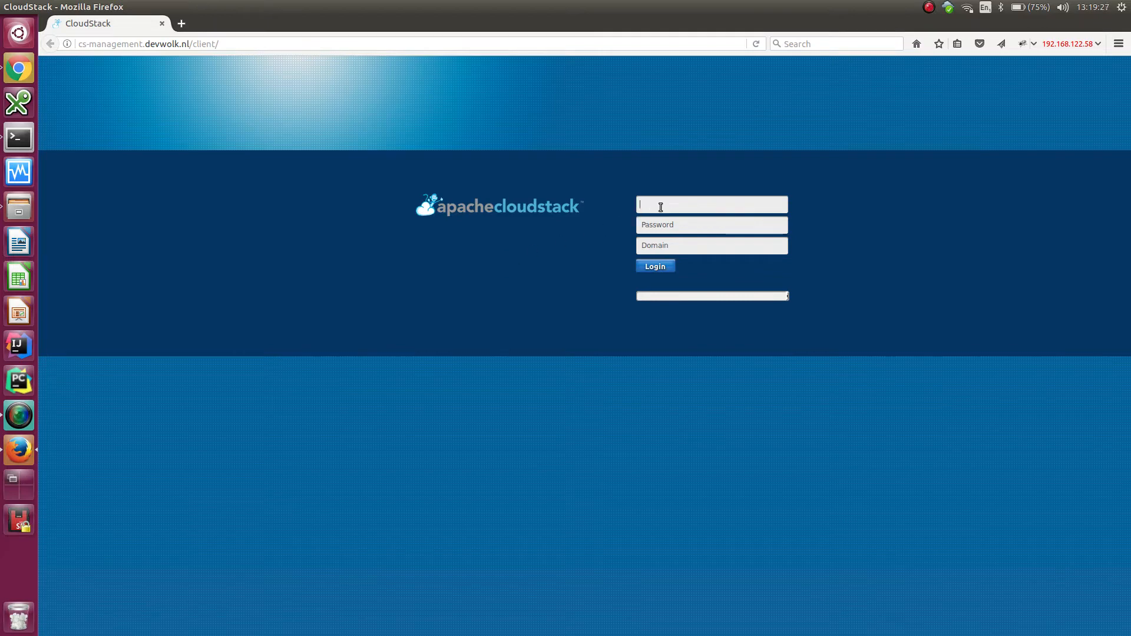
text(admin)
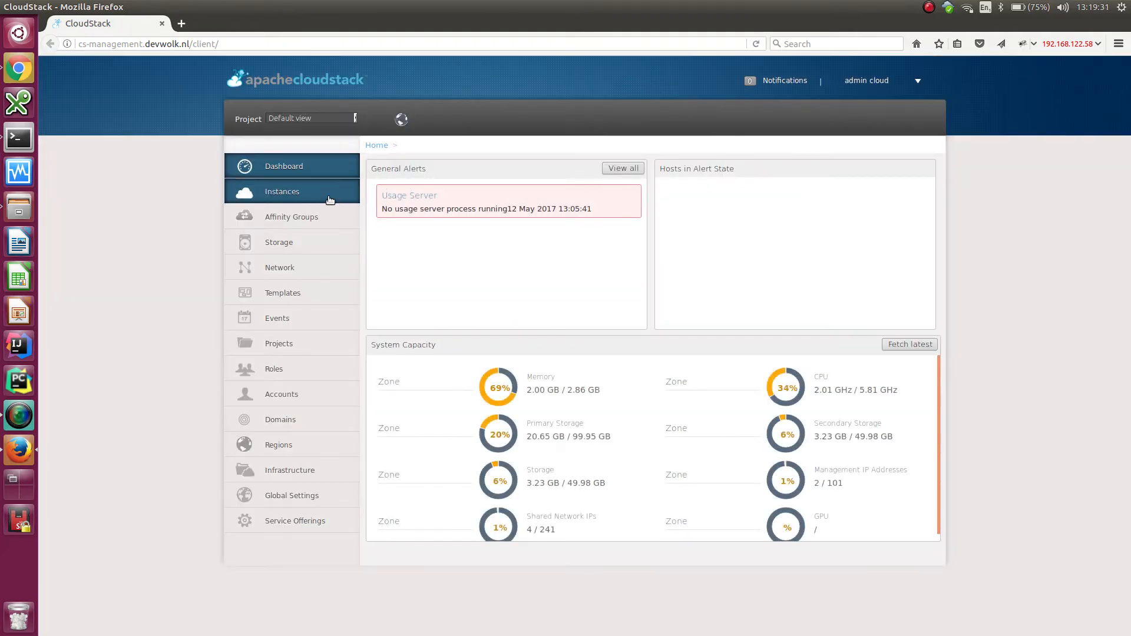
click(282, 191)
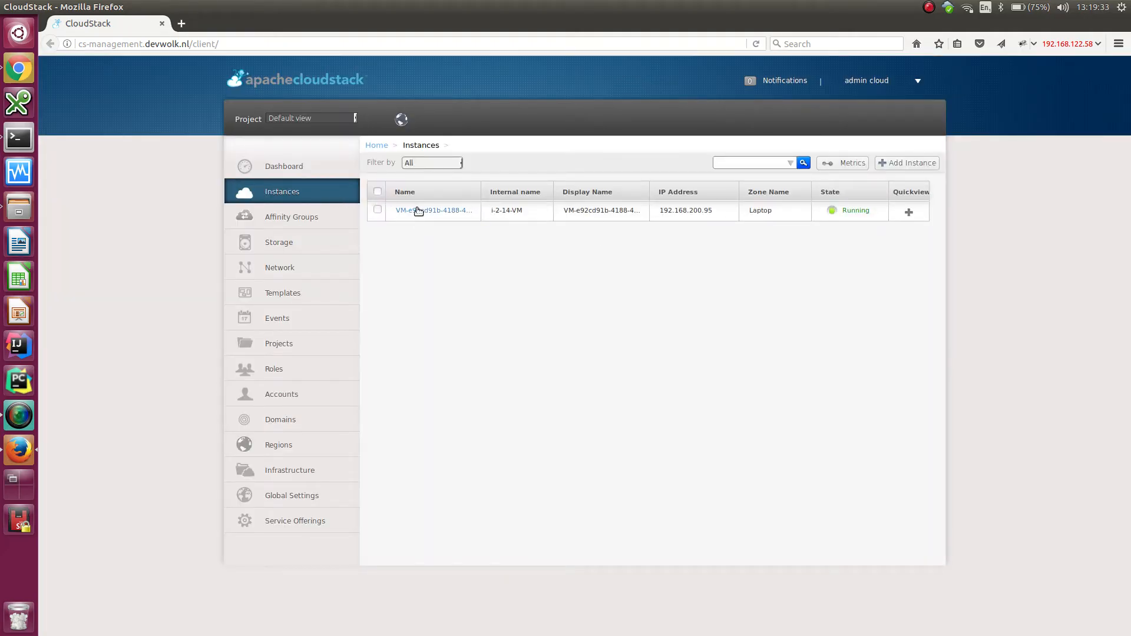
- Copy the VM's IPv6 address 2001:db8:100:0:45b:2cff:fe00:bb from its NICs view, then return to Details
click(433, 210)
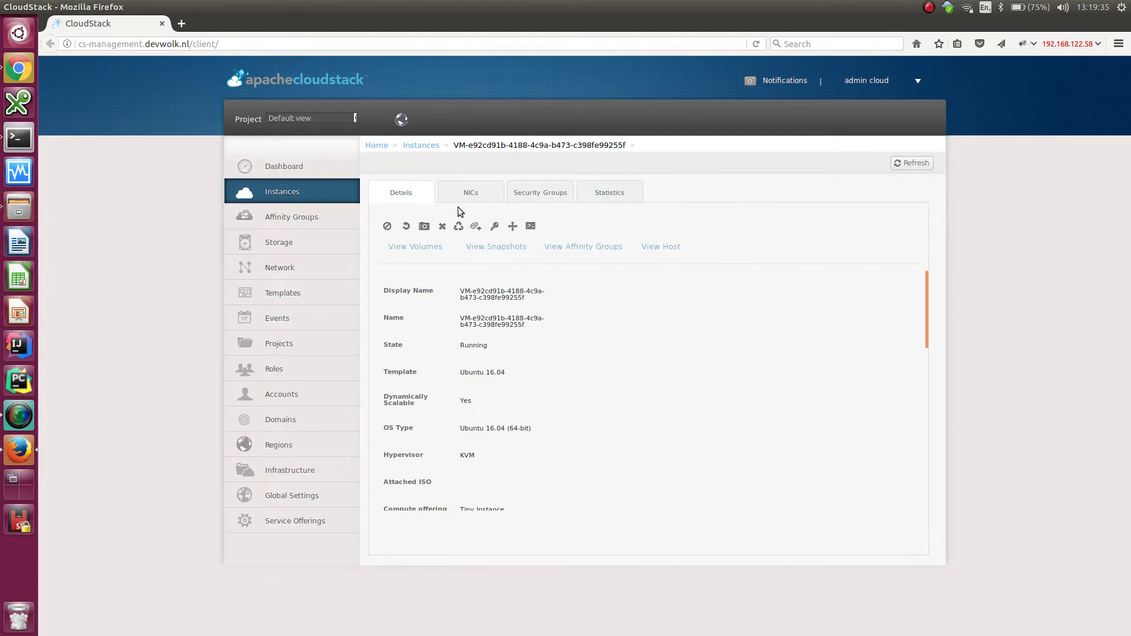
click(470, 192)
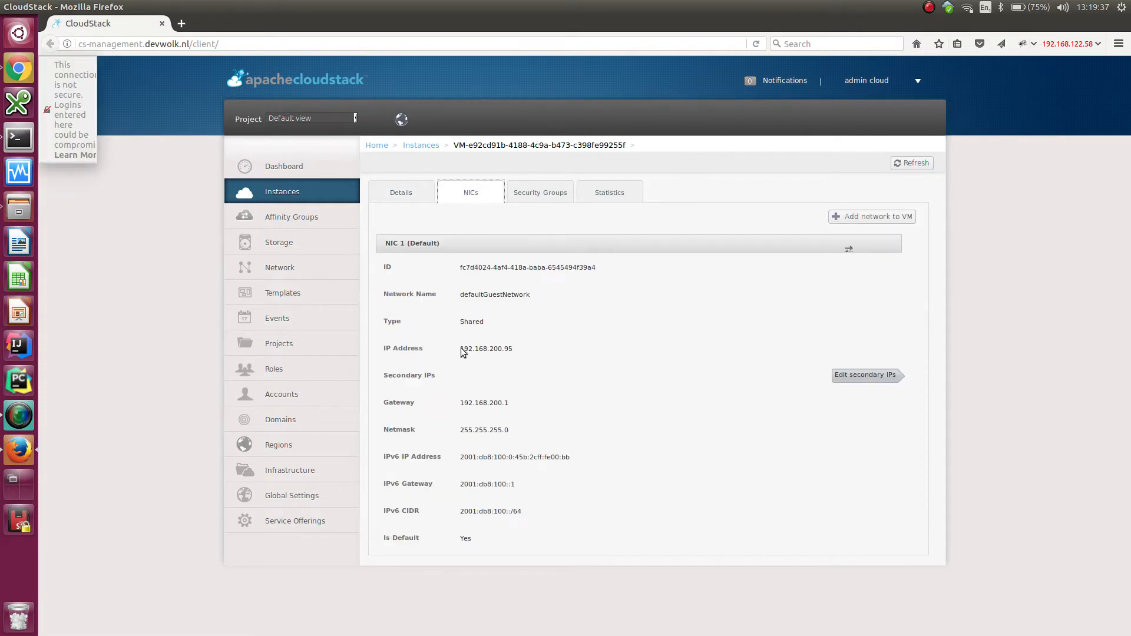
double_click(485, 349)
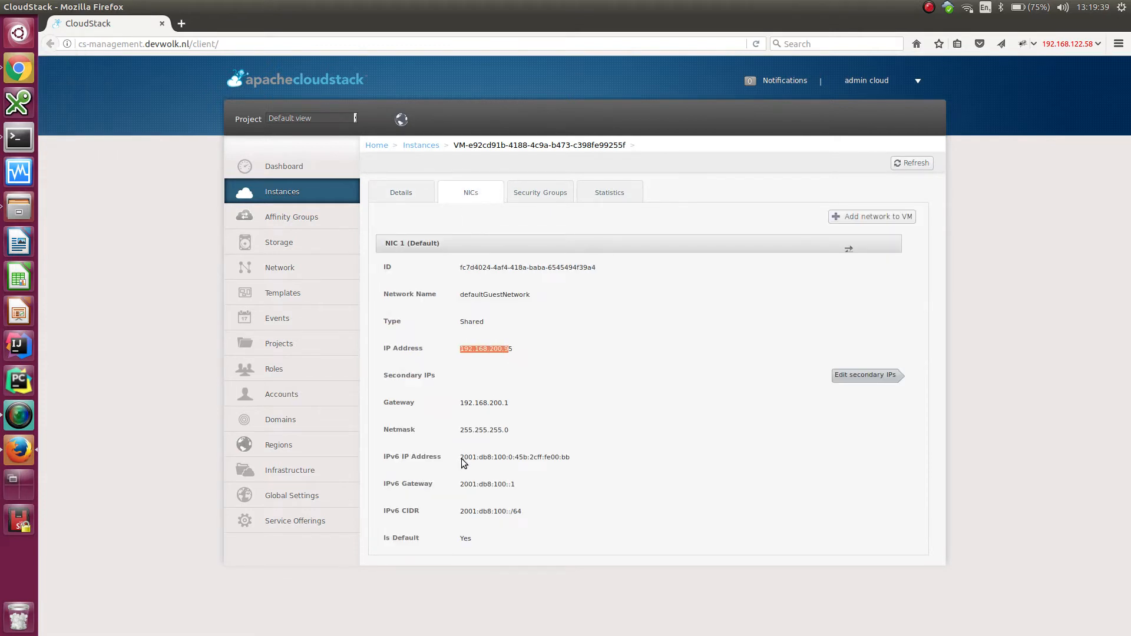
right_click(513, 457)
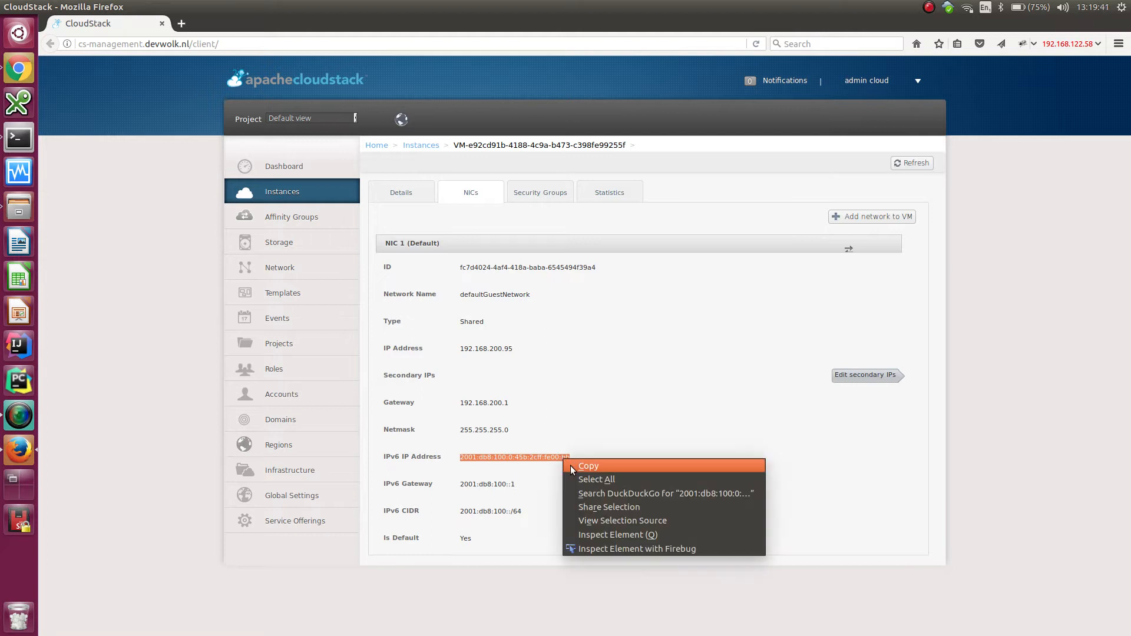
click(589, 466)
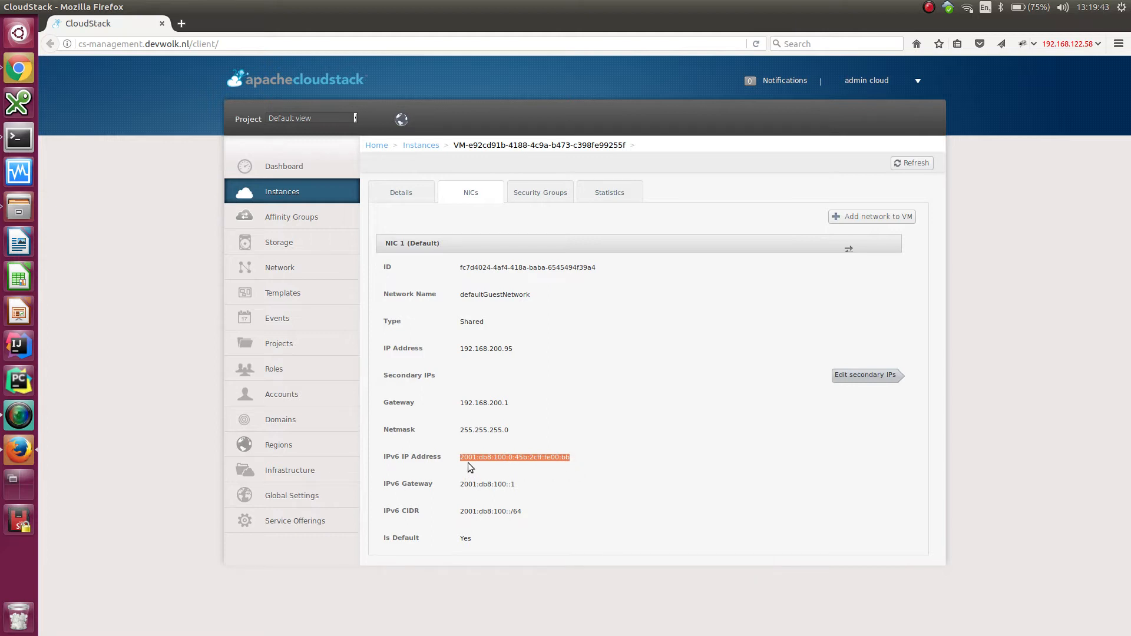
mouse_move(494, 464)
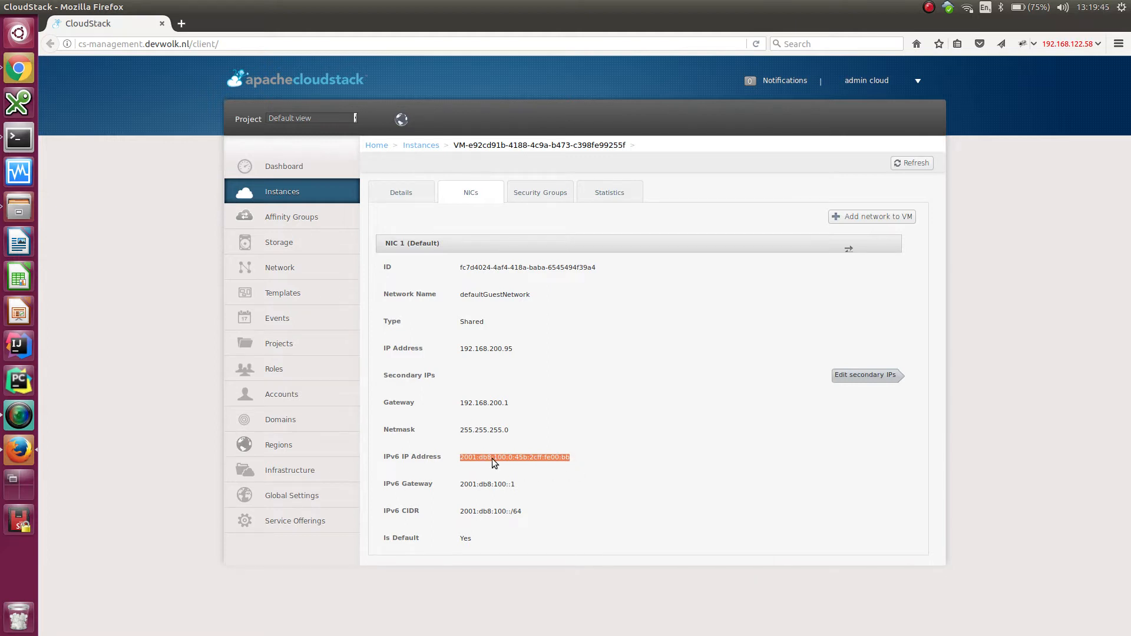
mouse_move(524, 388)
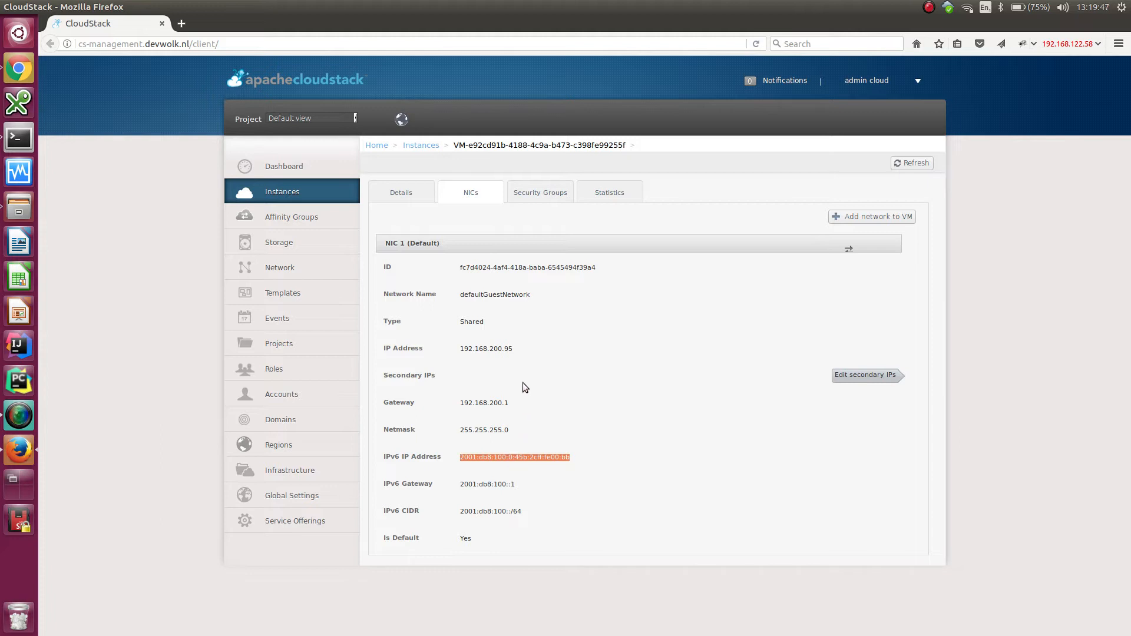
mouse_move(462, 232)
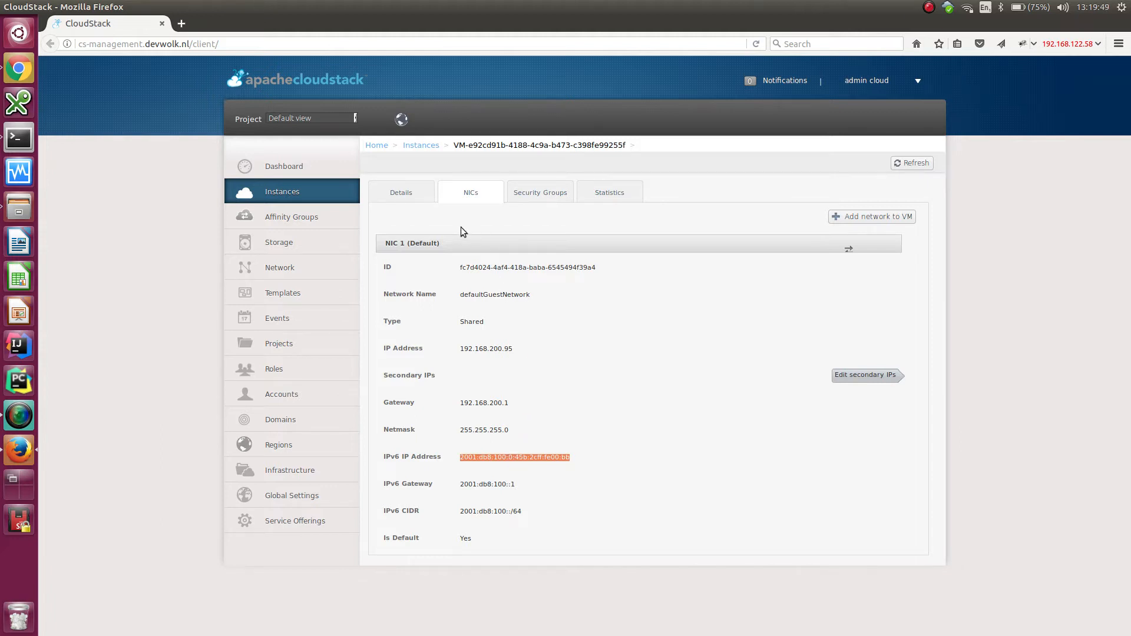
click(400, 192)
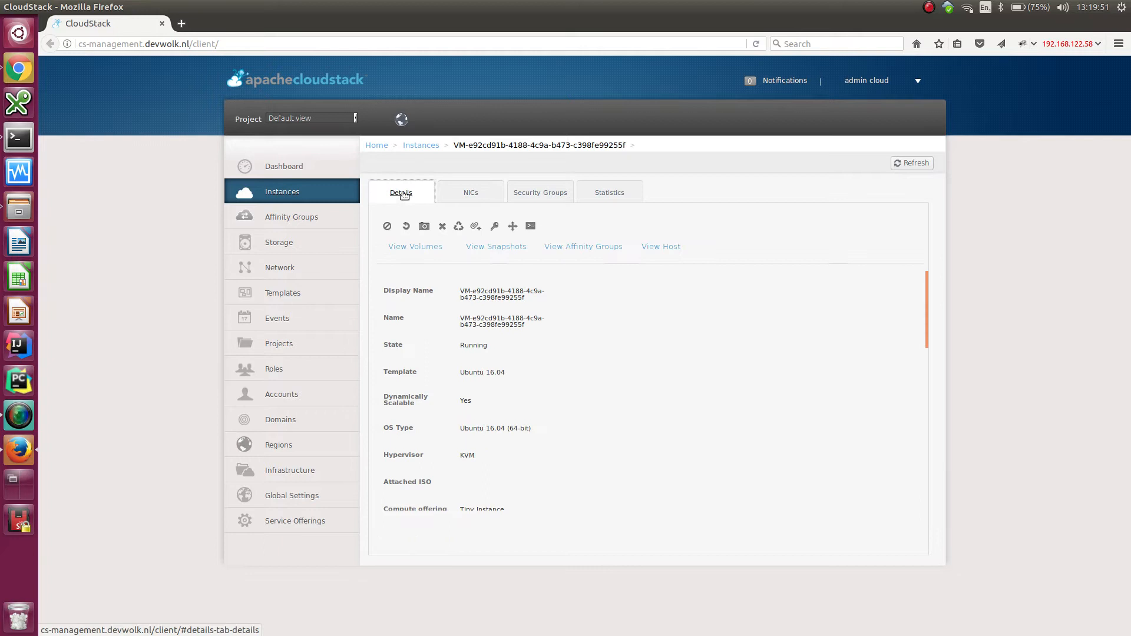
mouse_move(467, 350)
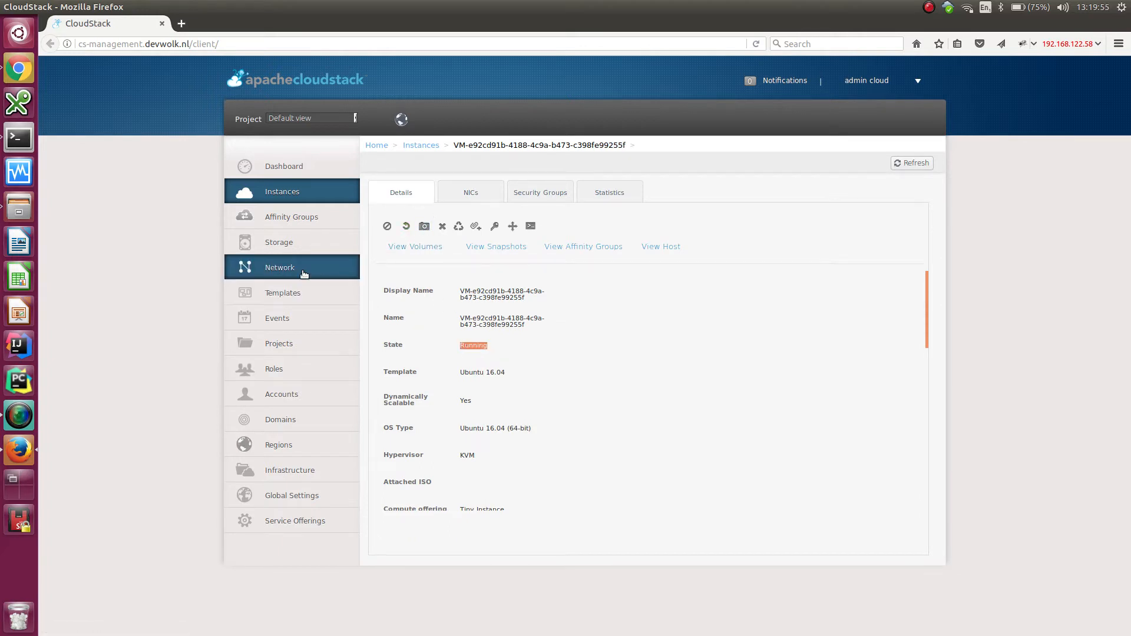
- Show the default security group's ingress rules under Network > Security Groups
click(281, 267)
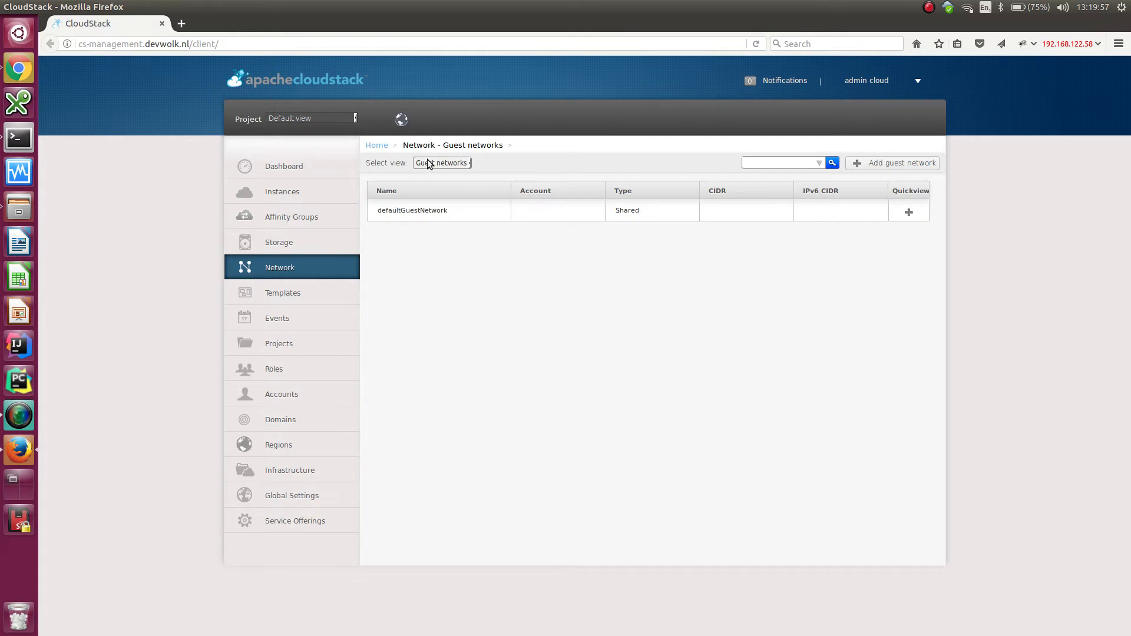
click(442, 162)
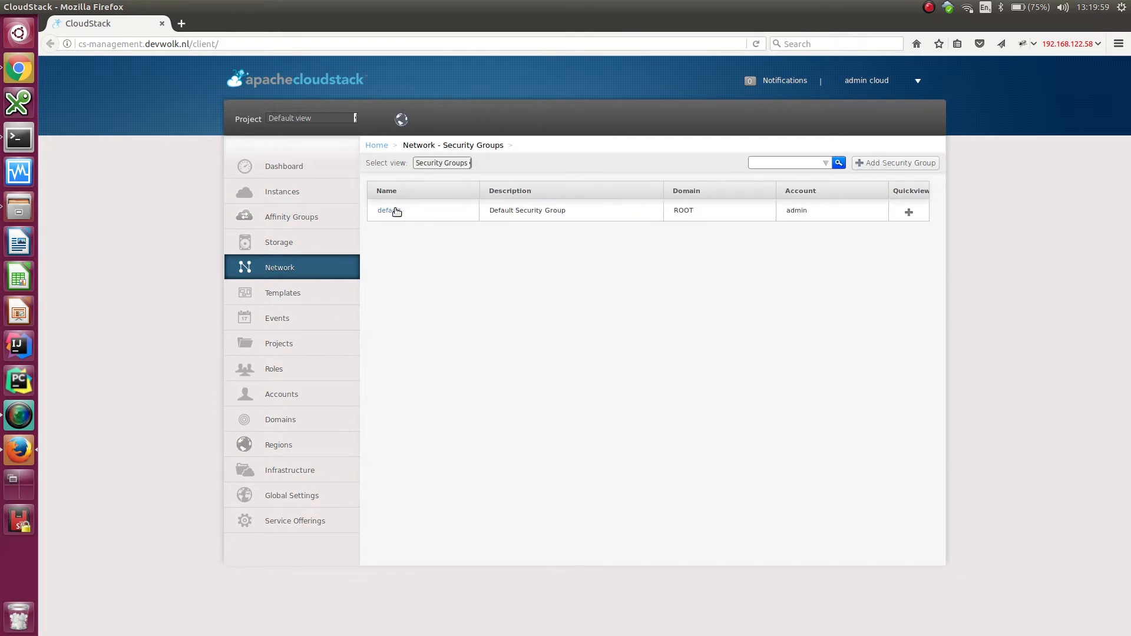
click(386, 210)
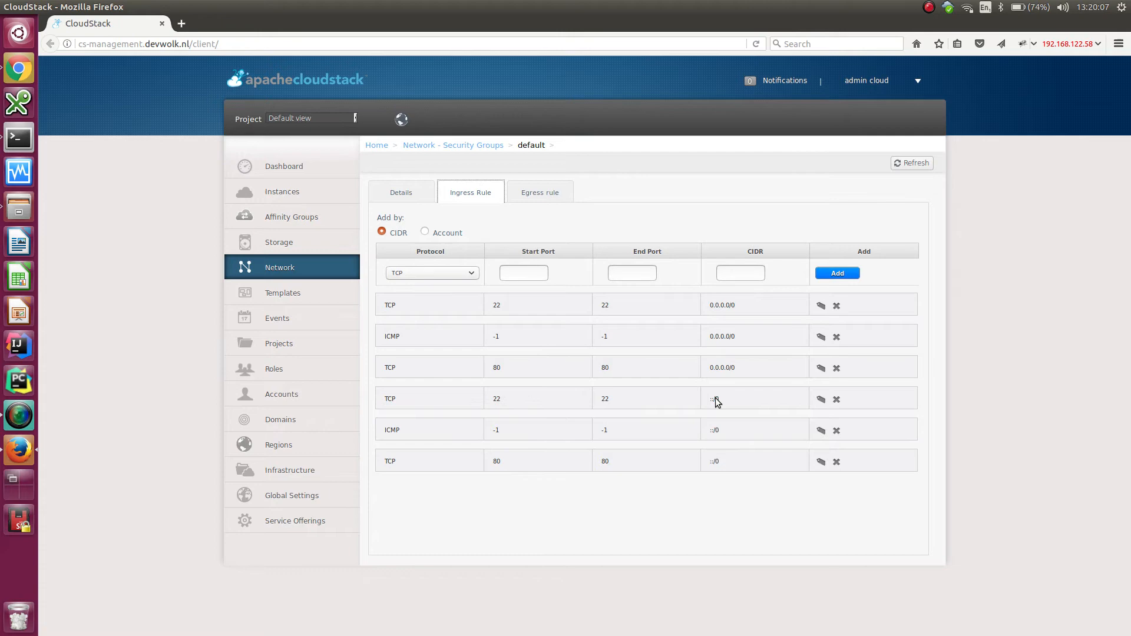
mouse_move(531, 397)
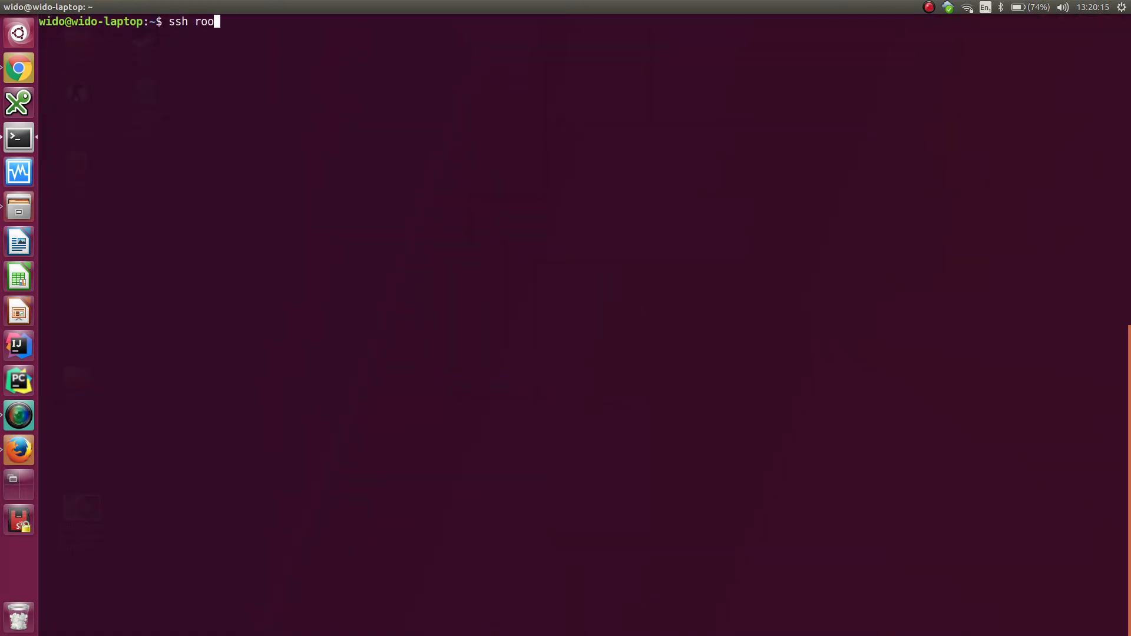
- SSH as root to 2001:db8:100:0:45b:2cff:fe00:bb
text(t@2001:db8:100:0:45b:2cff:fe00:bb)
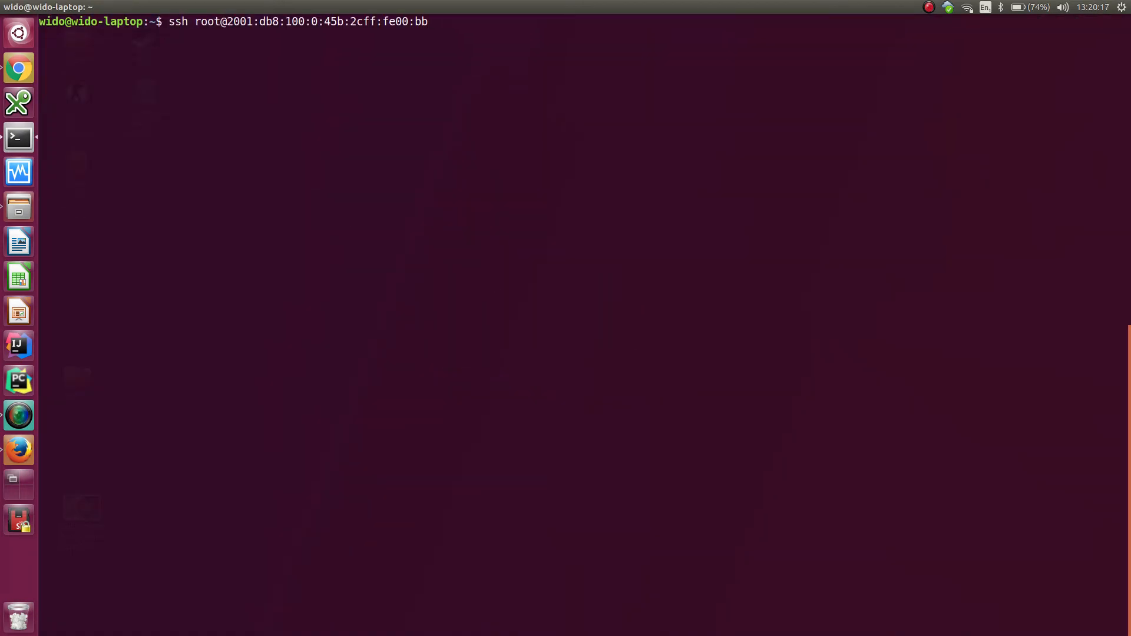
key(Return)
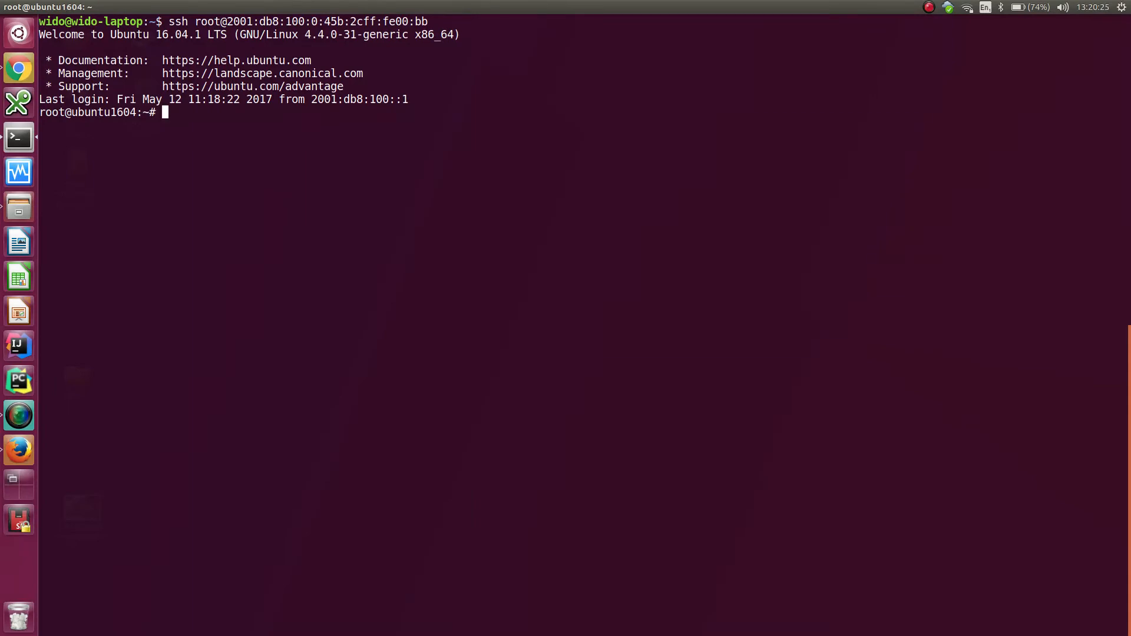
- Run ip addr show in the VM to confirm its IPv6 address on ens3
text(ip)
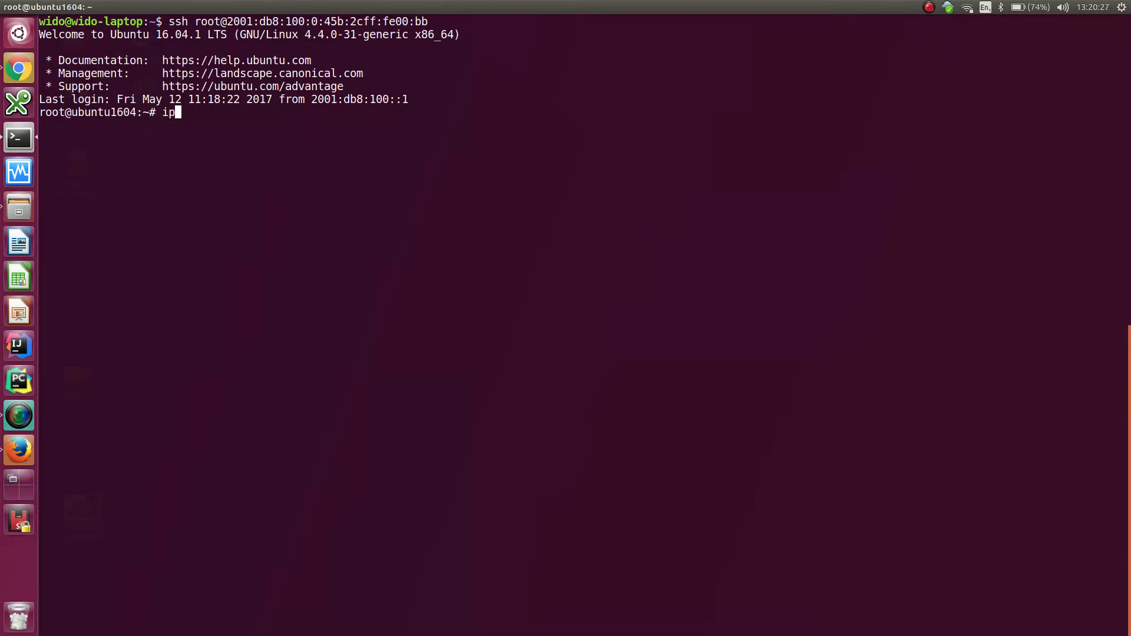
text(addr so)
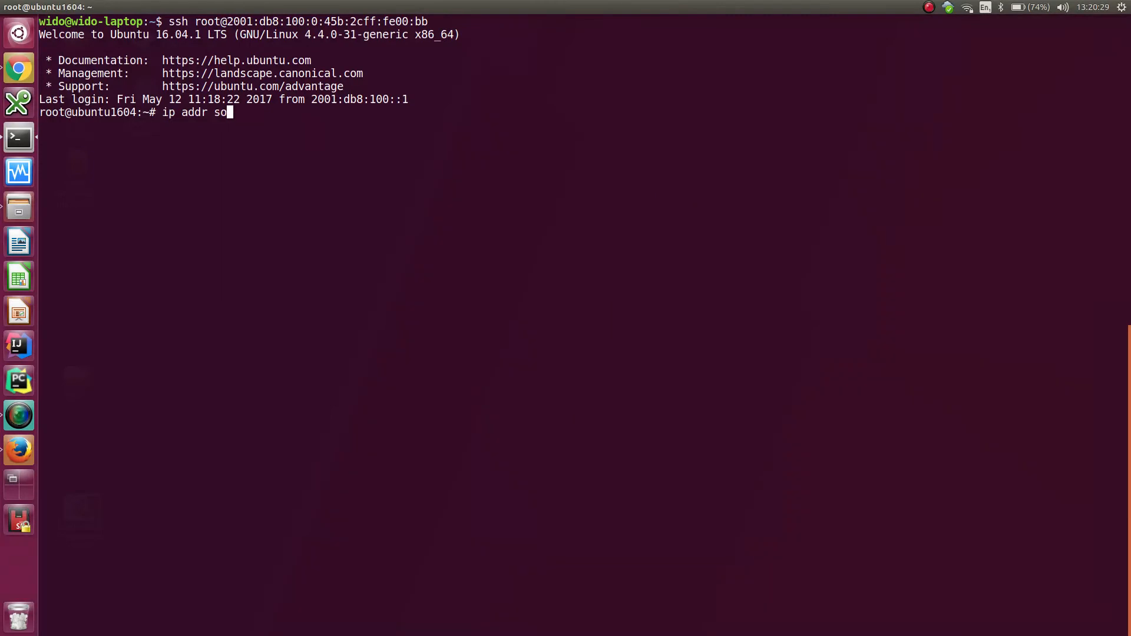
key(Return)
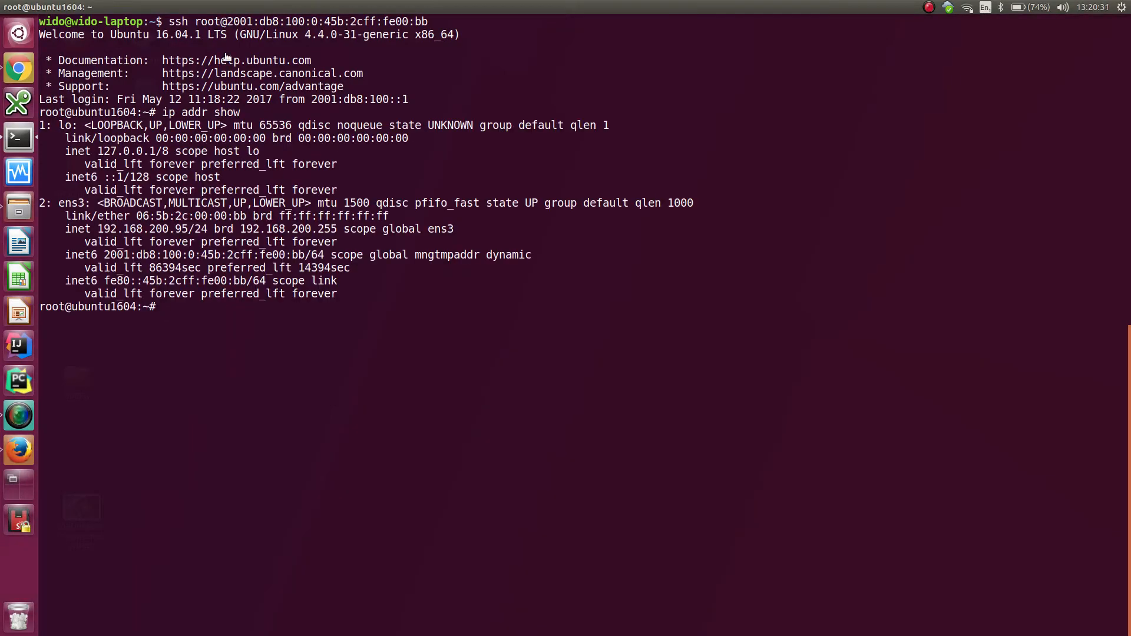
double_click(152, 228)
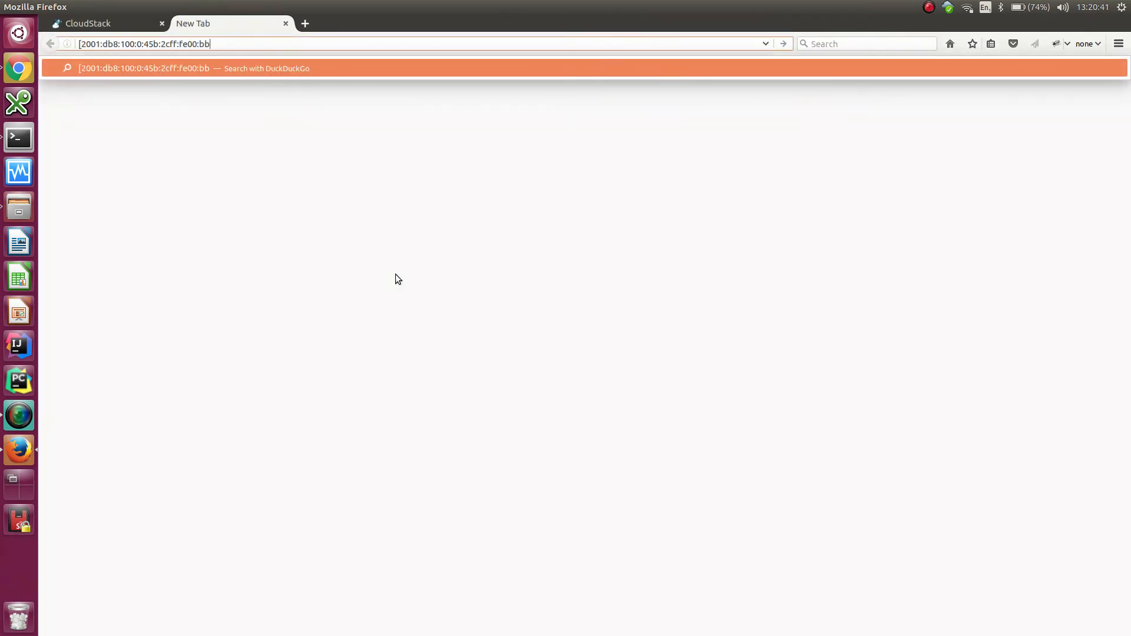
- Load [2001:db8:100:0:45b:2cff:fe00:bb] in Firefox to see the Apache2 default page, then return to CloudStack
key(Return)
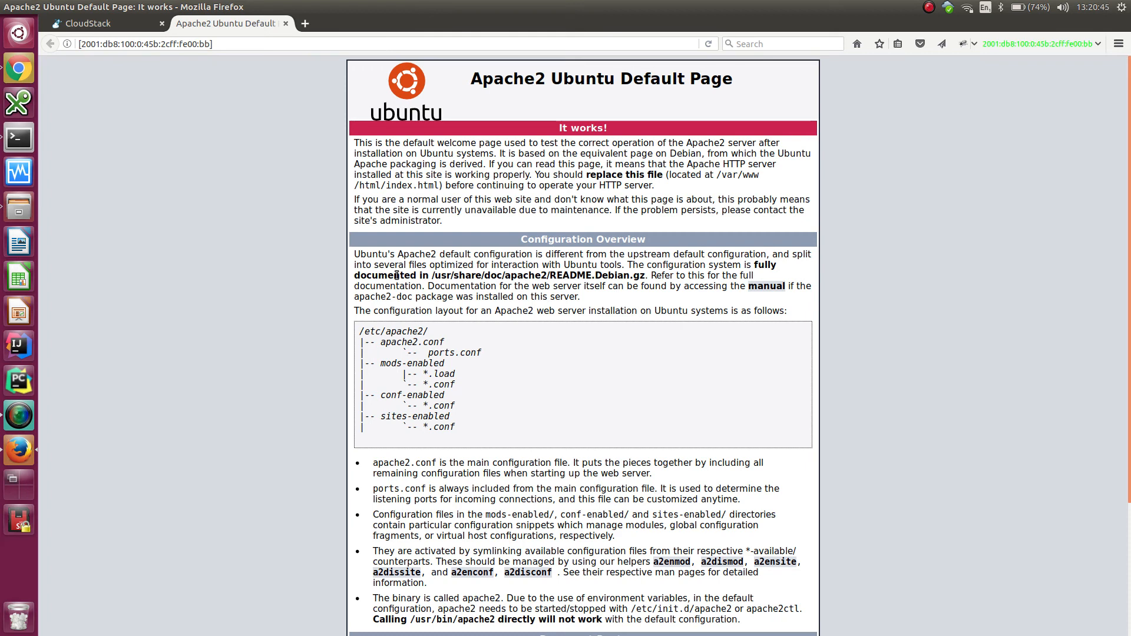
click(89, 23)
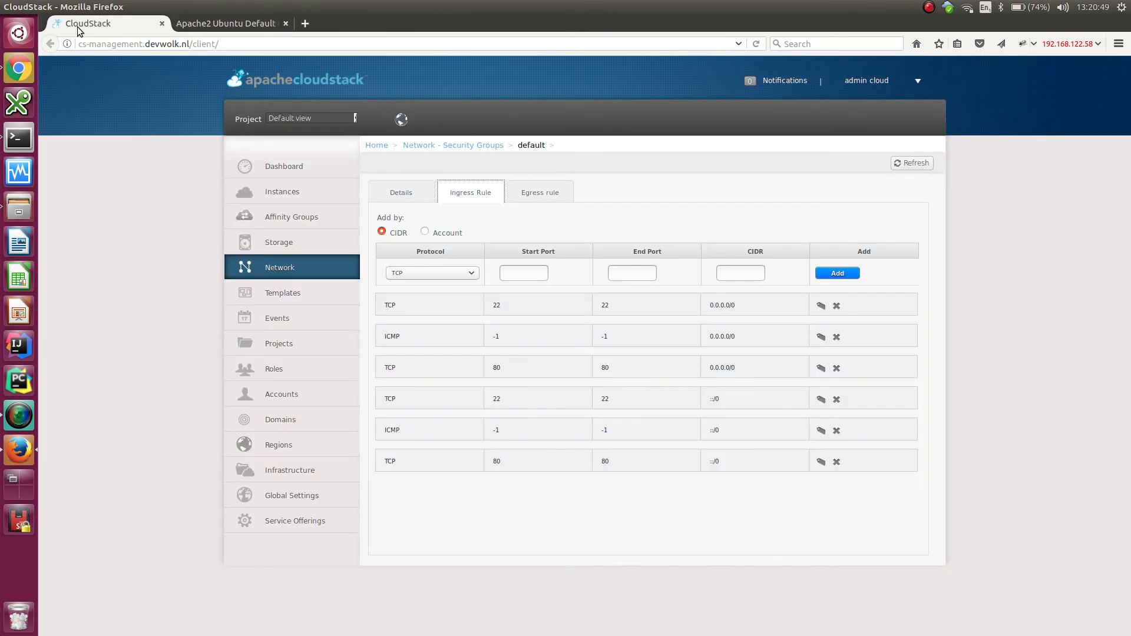
click(843, 145)
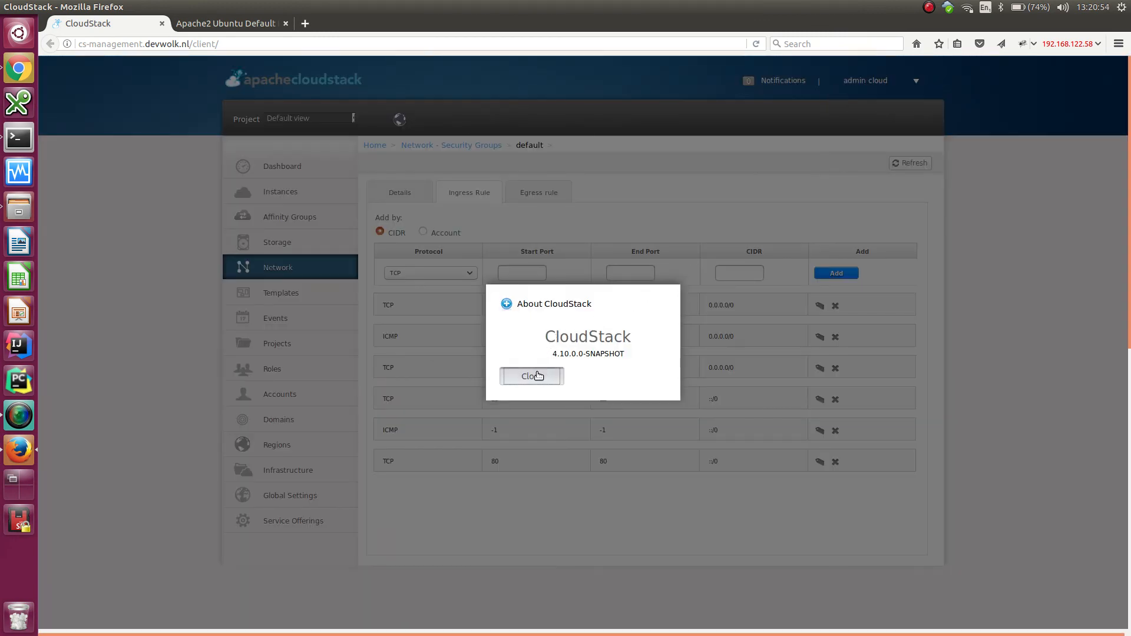
click(531, 375)
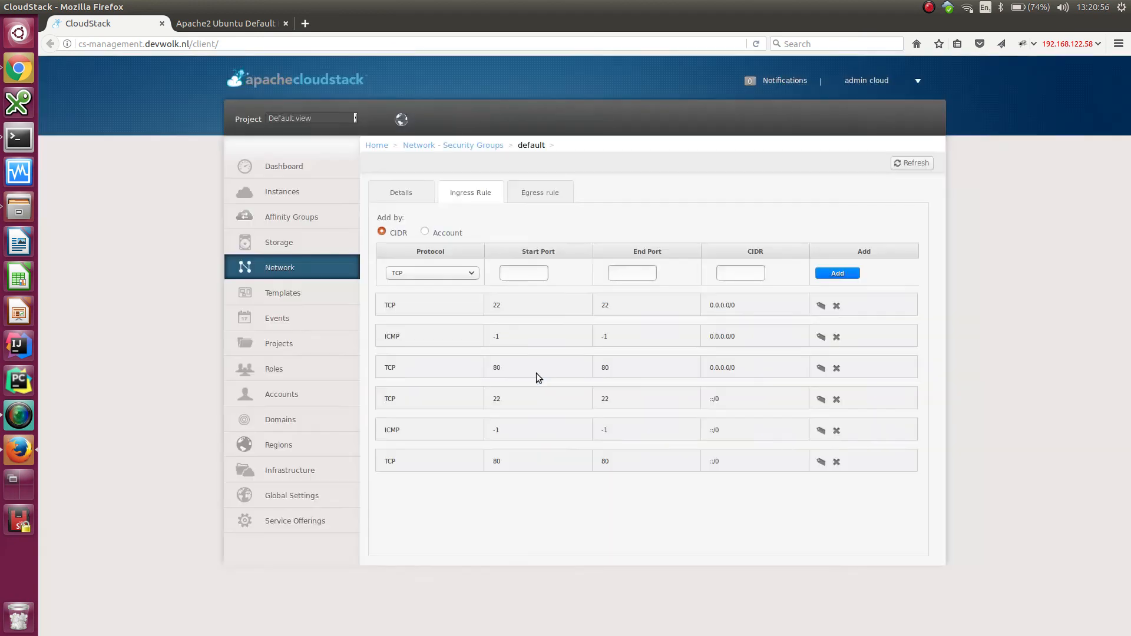